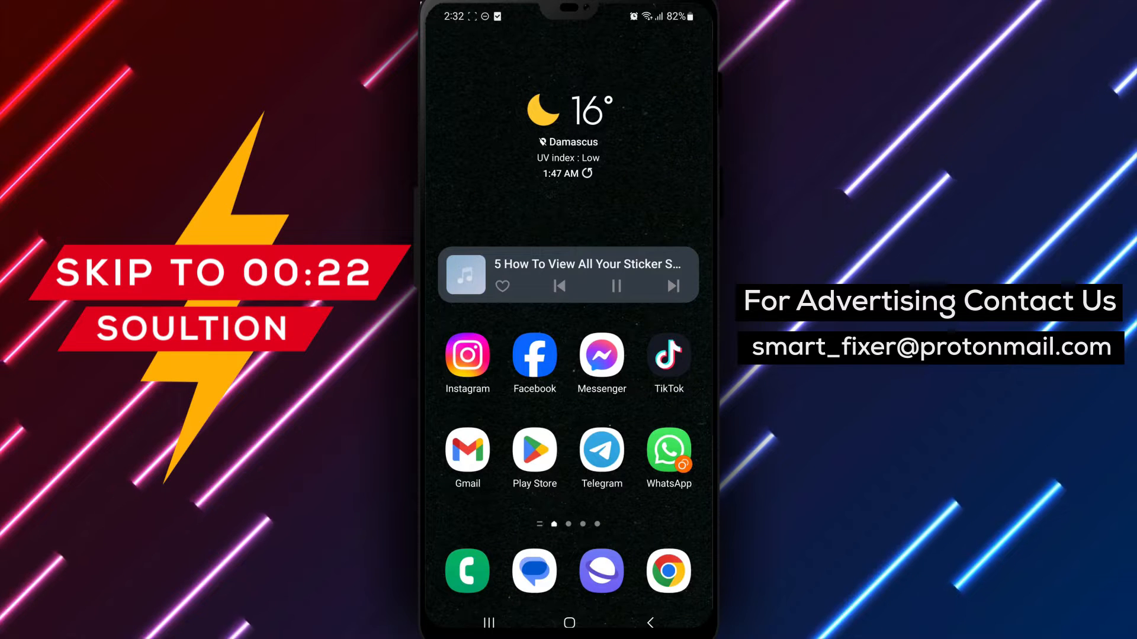
Launch Telegram from its home-screen icon to reach the chat list
{"action": "left_click", "coordinate": [601, 450]}
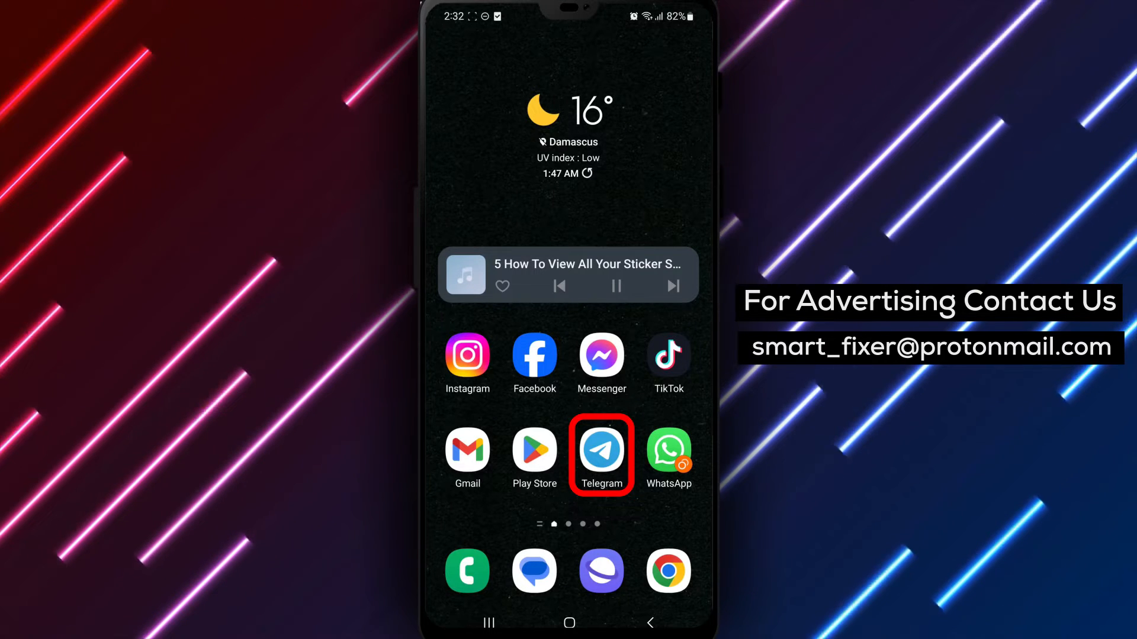
{"action": "left_click", "coordinate": [601, 447]}
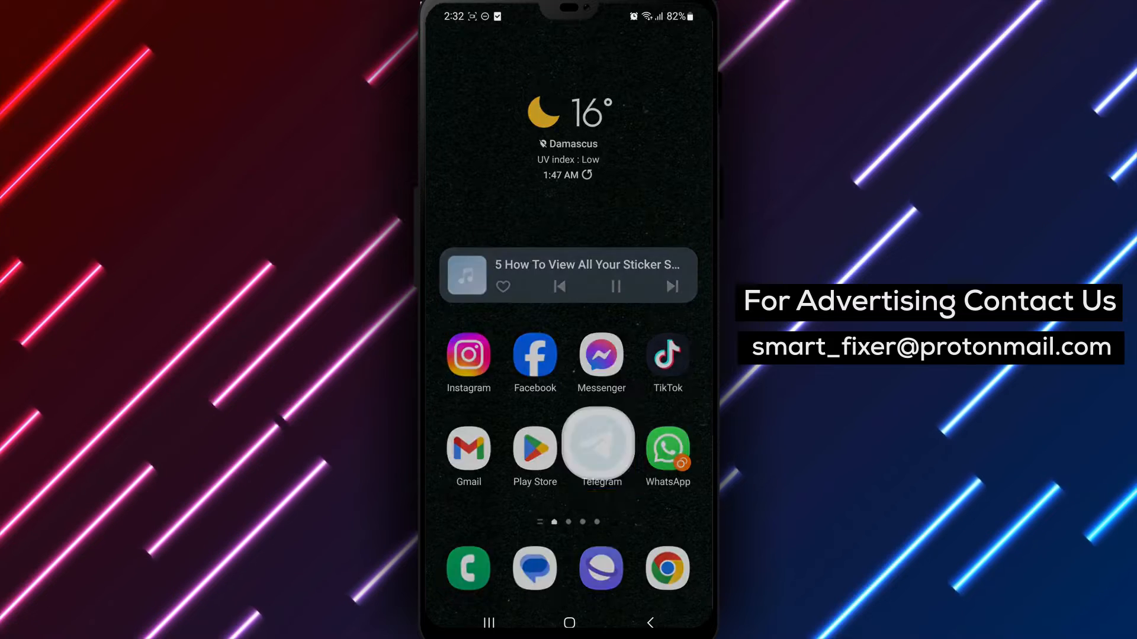
{"action": "left_click", "coordinate": [600, 447]}
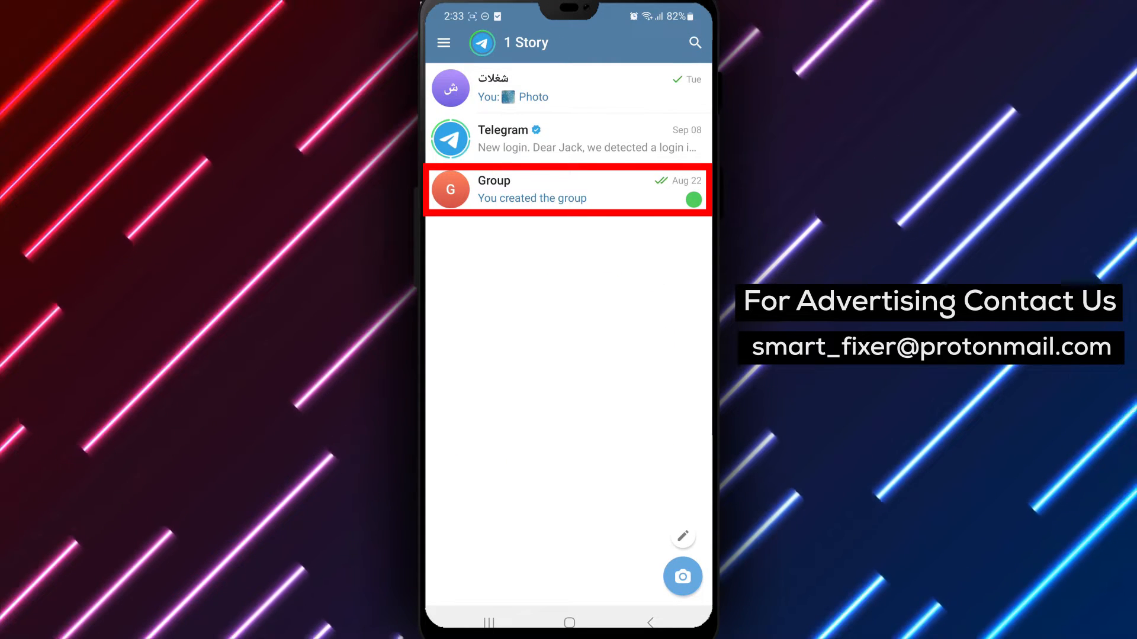
Open the Group chat and show the emoji panel beside its message field
{"action": "left_click", "coordinate": [568, 190]}
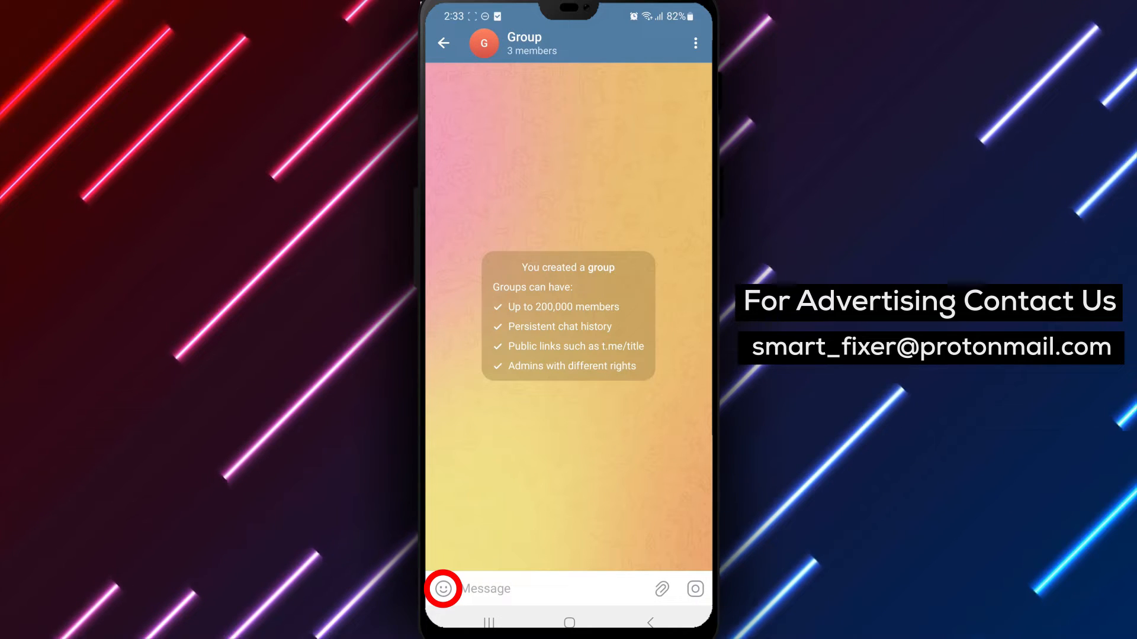
{"action": "left_click", "coordinate": [442, 588]}
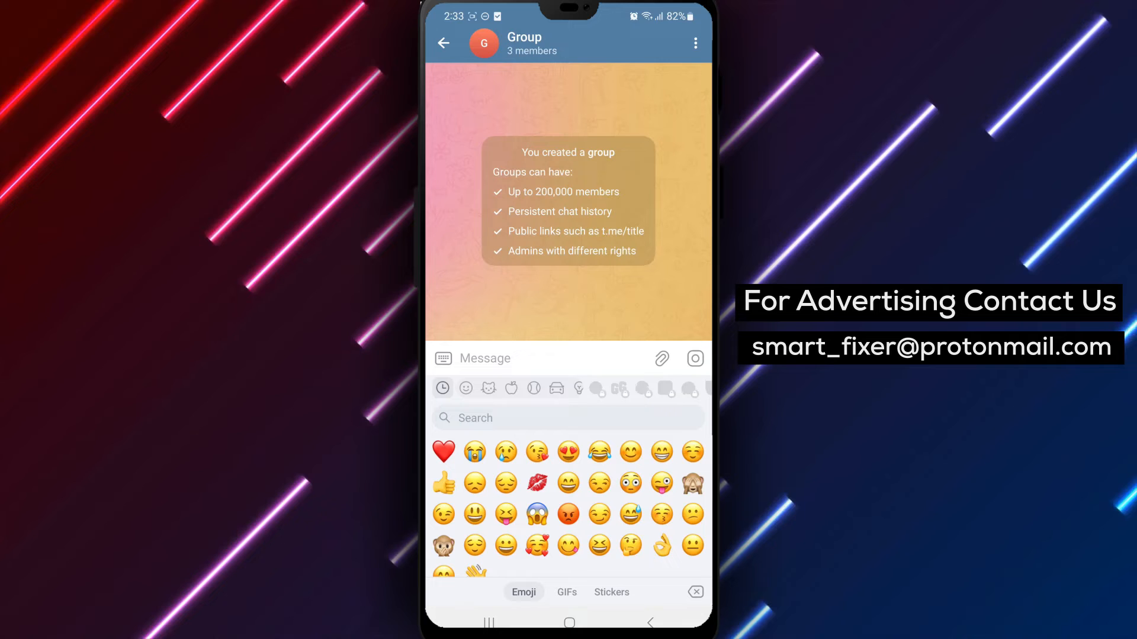
{"action": "left_click", "coordinate": [611, 592]}
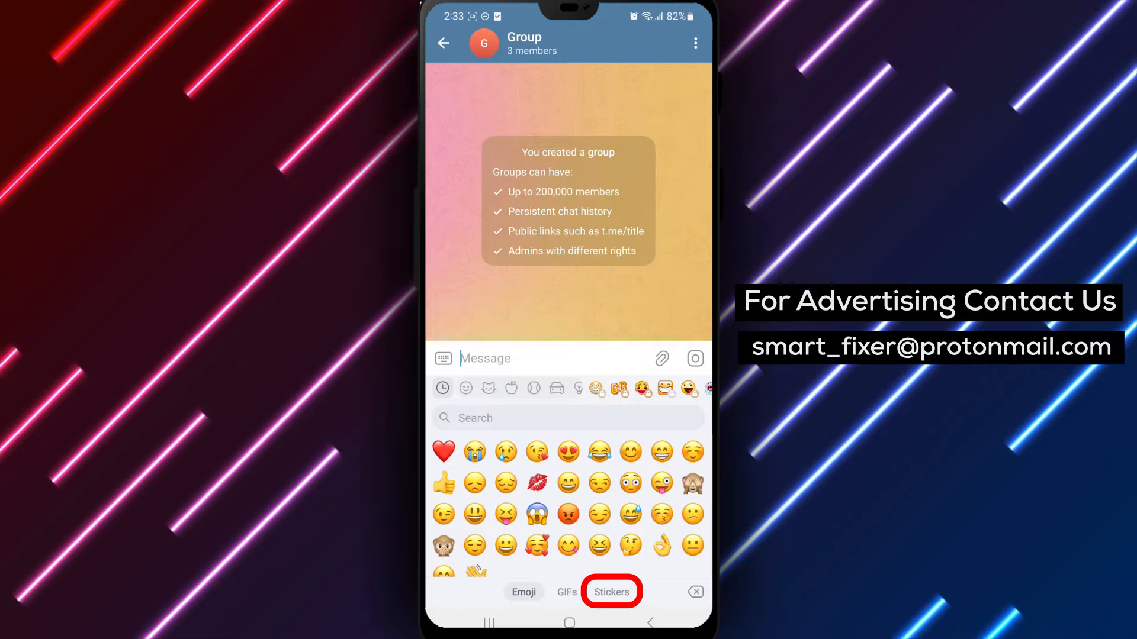
Switch the panel to Stickers and open its settings, showing Hot Cherry in My sticker sets
{"action": "left_click", "coordinate": [611, 592]}
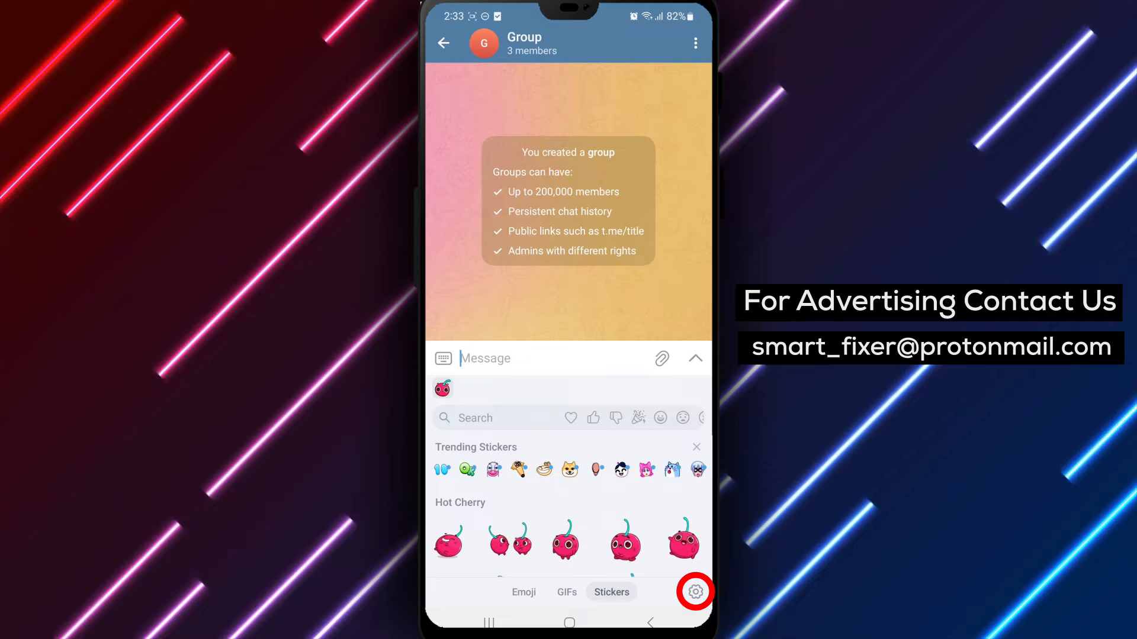
{"action": "left_click", "coordinate": [694, 592]}
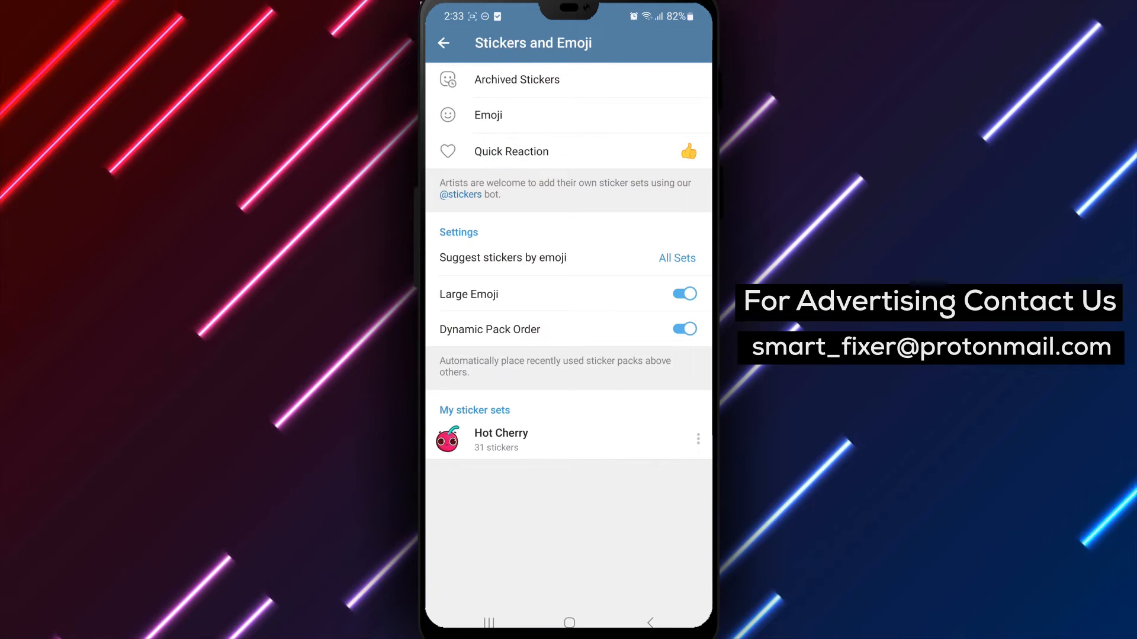